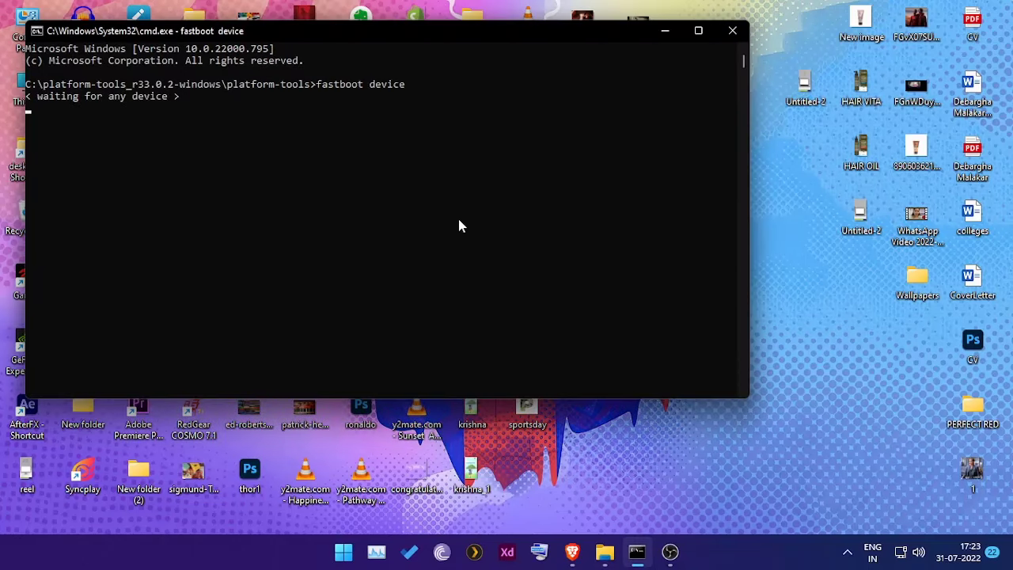
pyautogui.moveTo(364, 163)
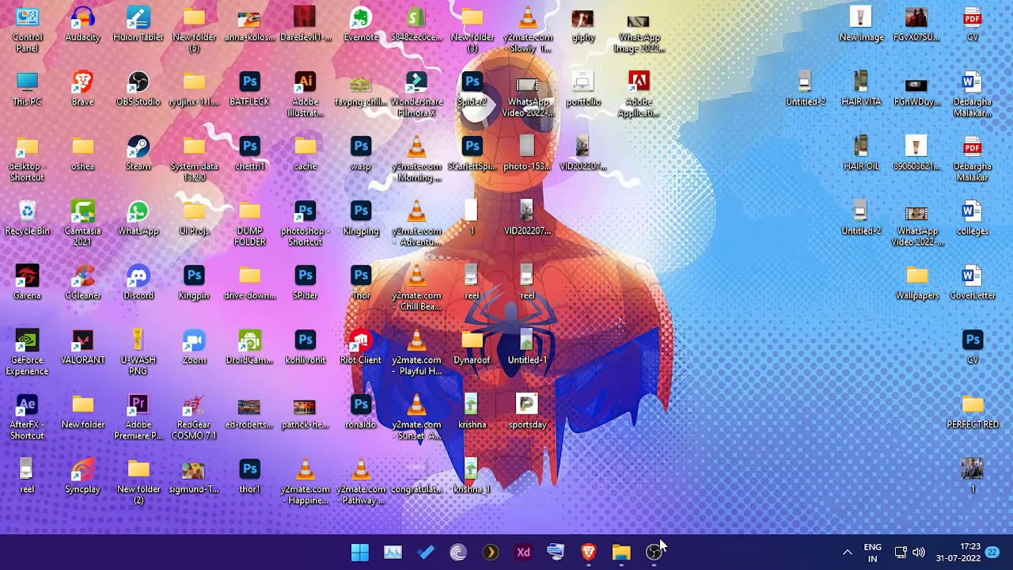
# Run fastboot devices from the platform-tools folder; no phone is listed
pyautogui.click(621, 551)
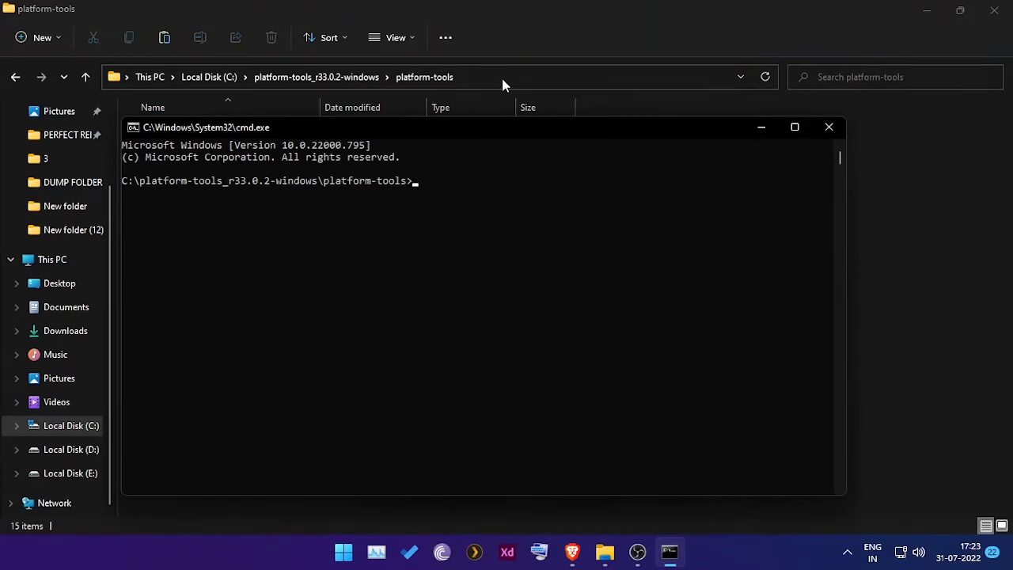
pyautogui.write('fastboot devices')
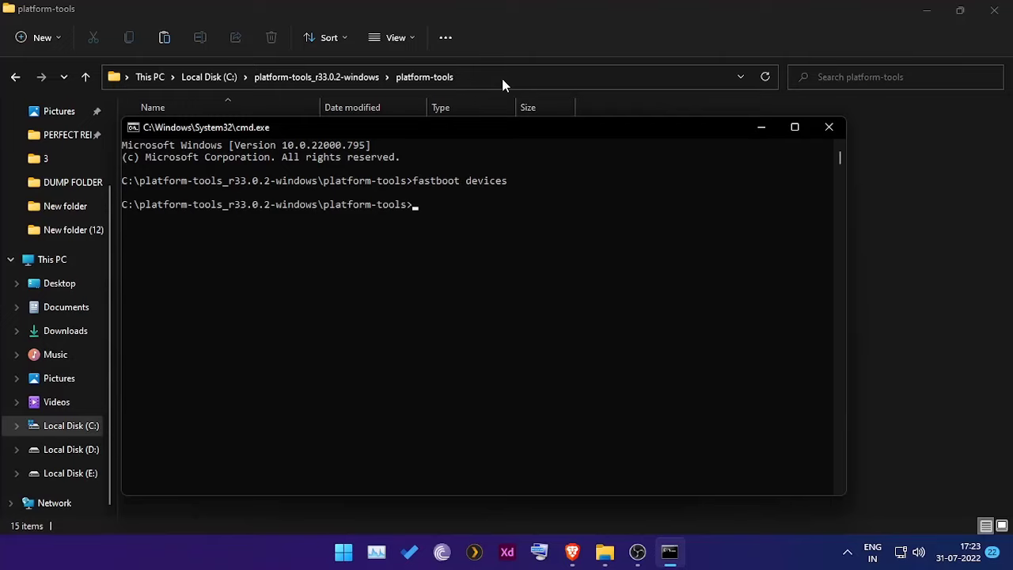
pyautogui.write('fastboot')
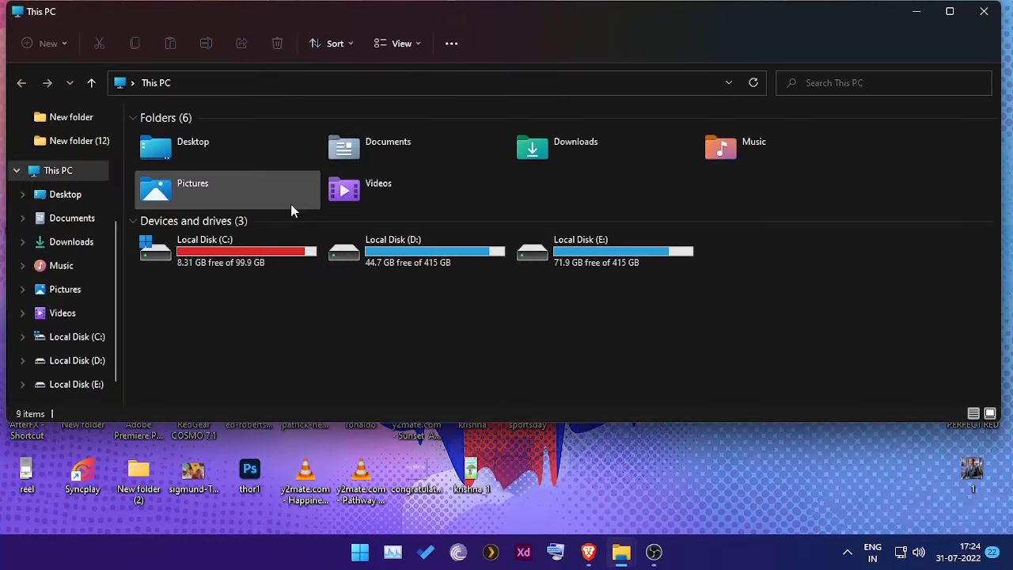
# Extract latest_usb_driver_windows in D:\New folder and select the resulting usb_driver folder
pyautogui.doubleClick(392, 250)
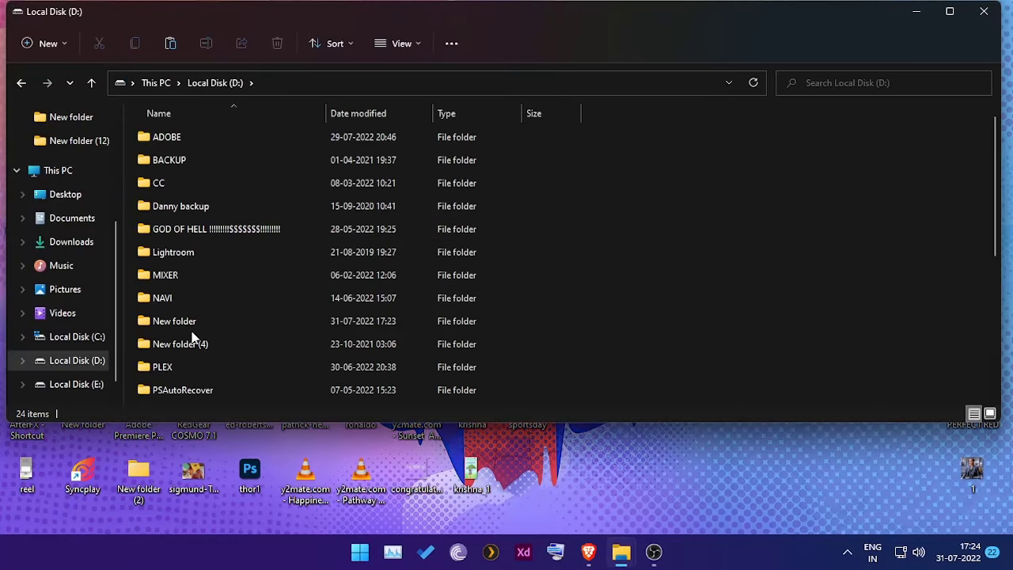
pyautogui.doubleClick(174, 319)
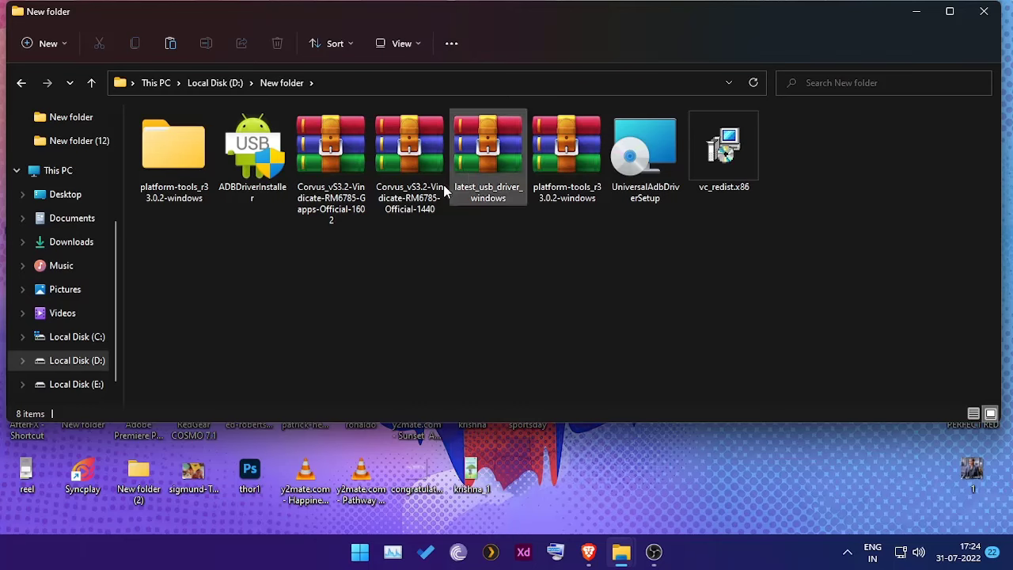
pyautogui.click(487, 146)
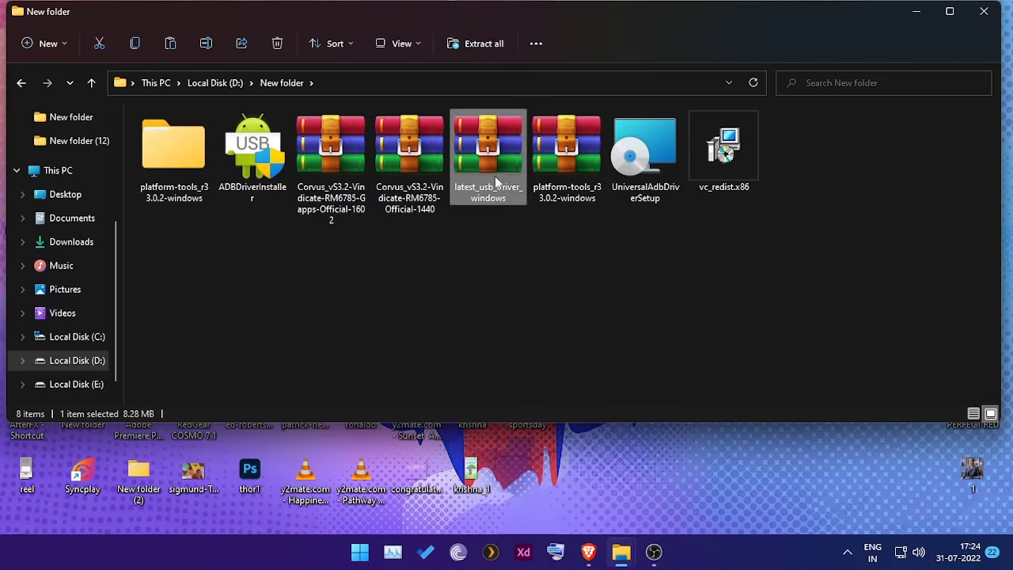
pyautogui.click(474, 44)
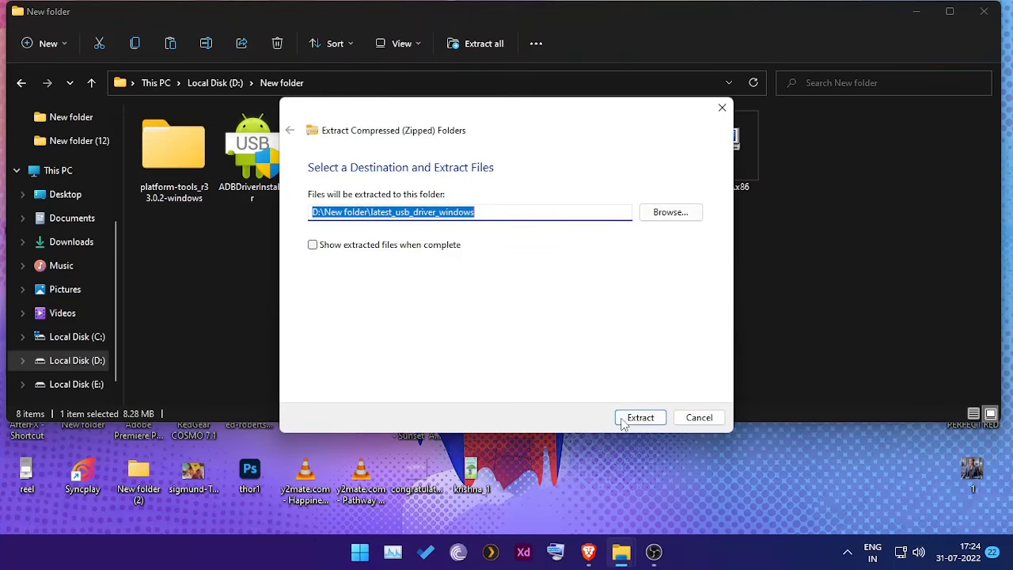
pyautogui.click(639, 418)
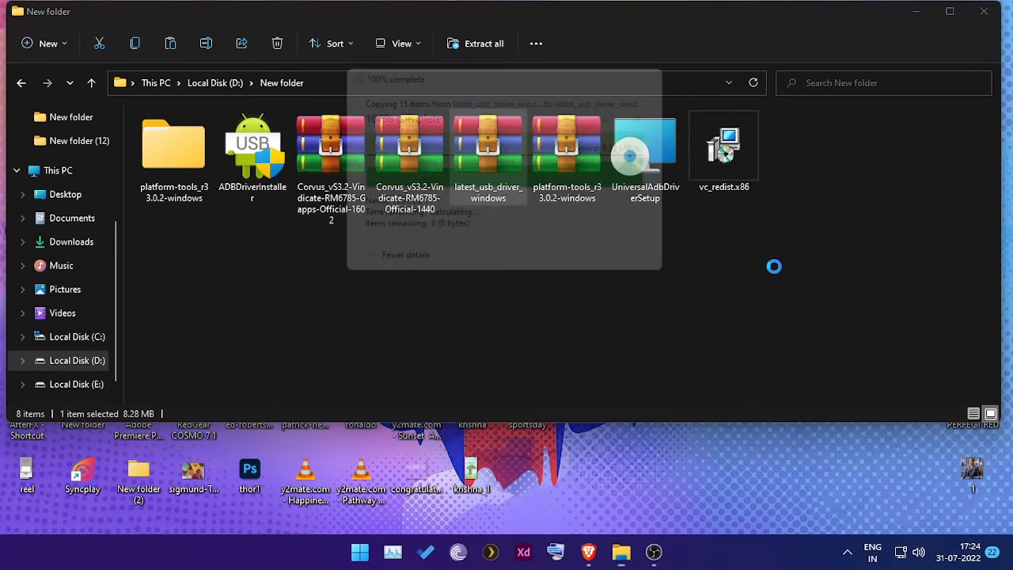
pyautogui.doubleClick(487, 144)
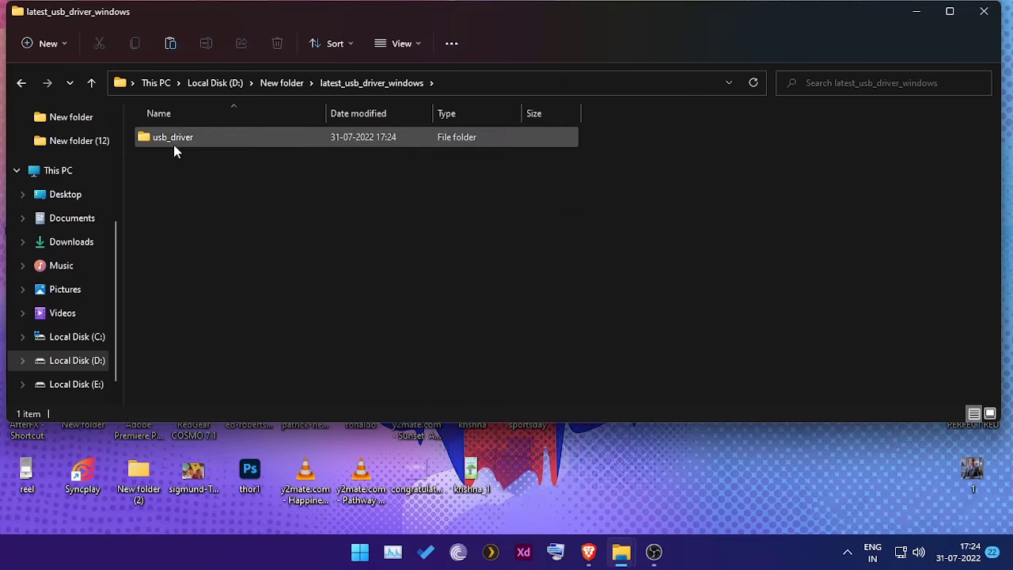
pyautogui.click(173, 137)
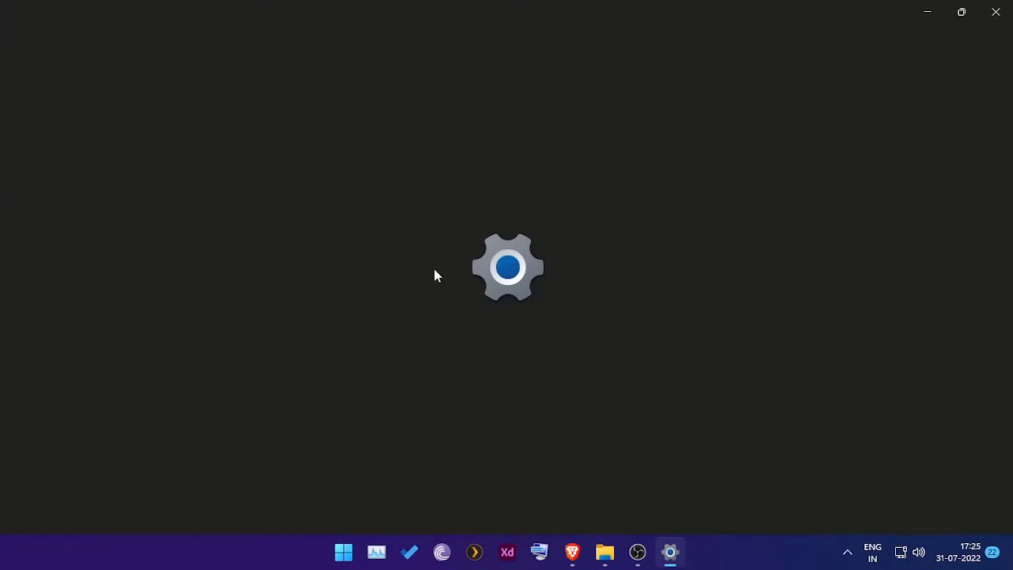
# From Settings About, reach Device Manager via Advanced system settings' Hardware page
pyautogui.click(670, 551)
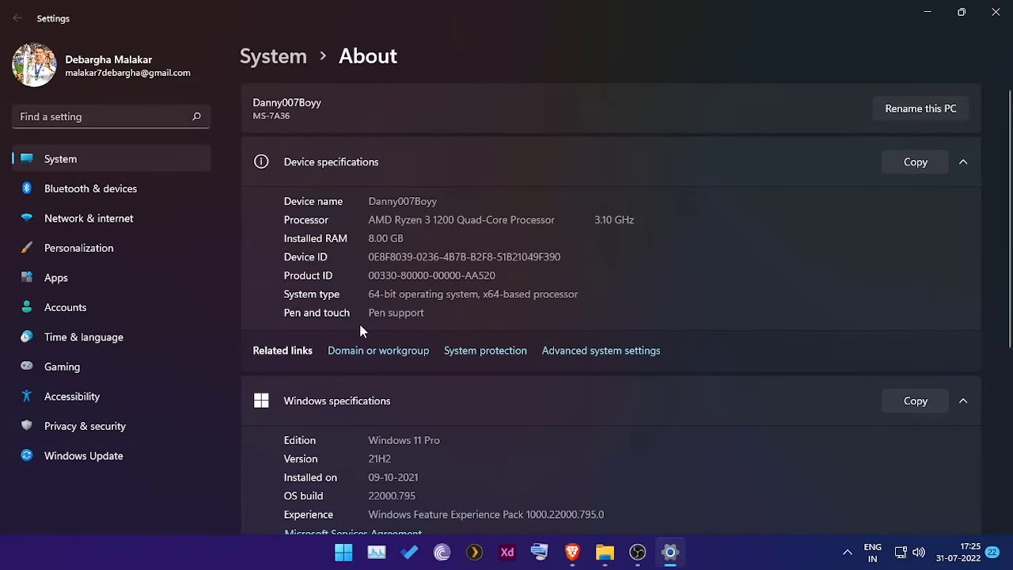
pyautogui.click(602, 349)
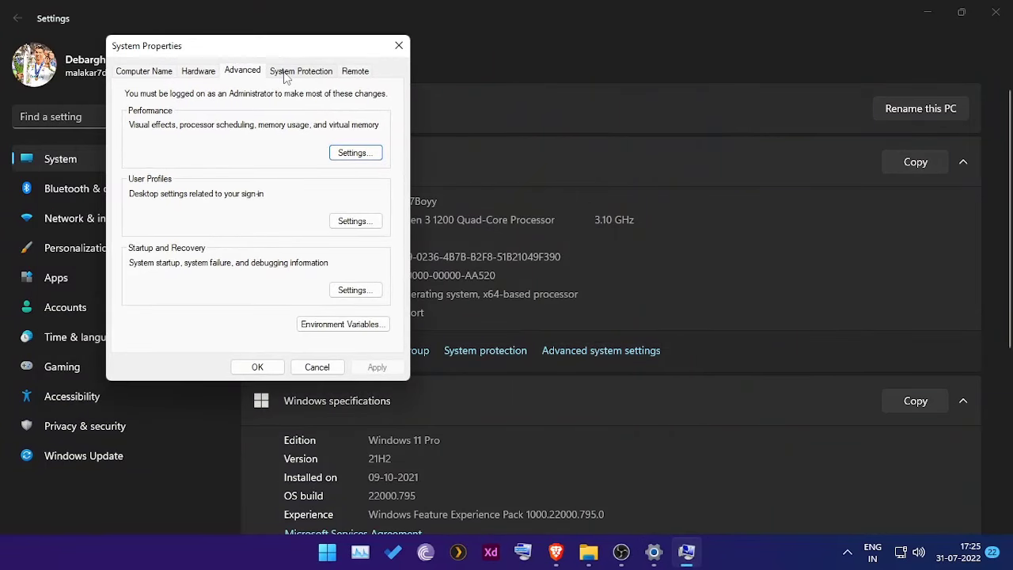
pyautogui.click(197, 70)
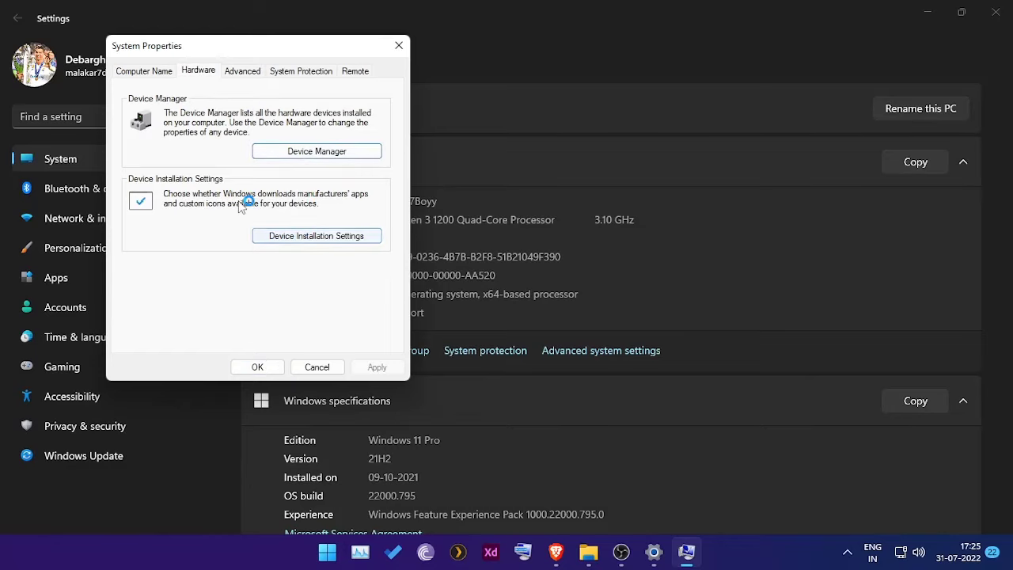
pyautogui.click(316, 152)
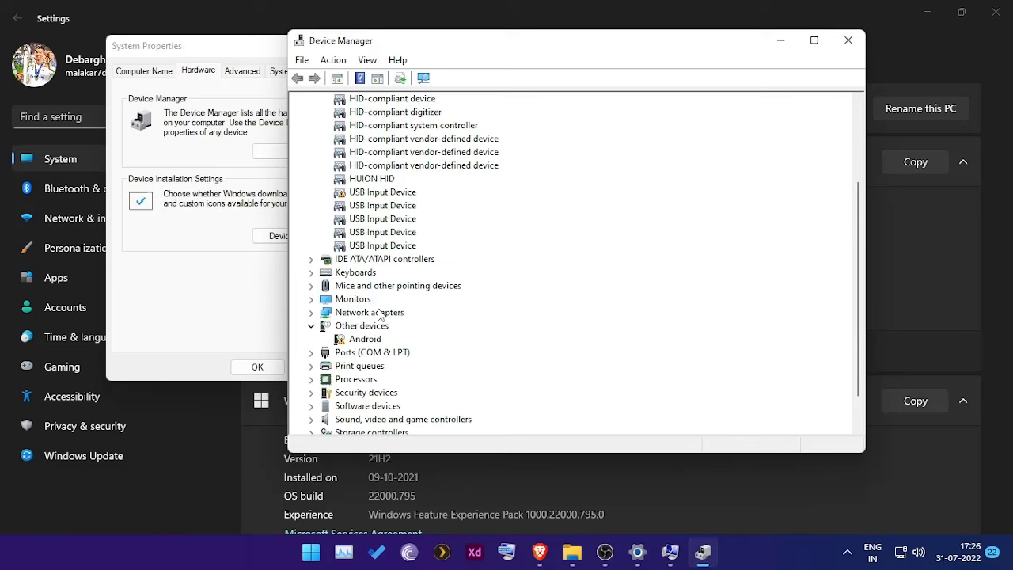
# Start a manual driver update for the unrecognised Android device, choosing Have Disk
pyautogui.rightClick(364, 338)
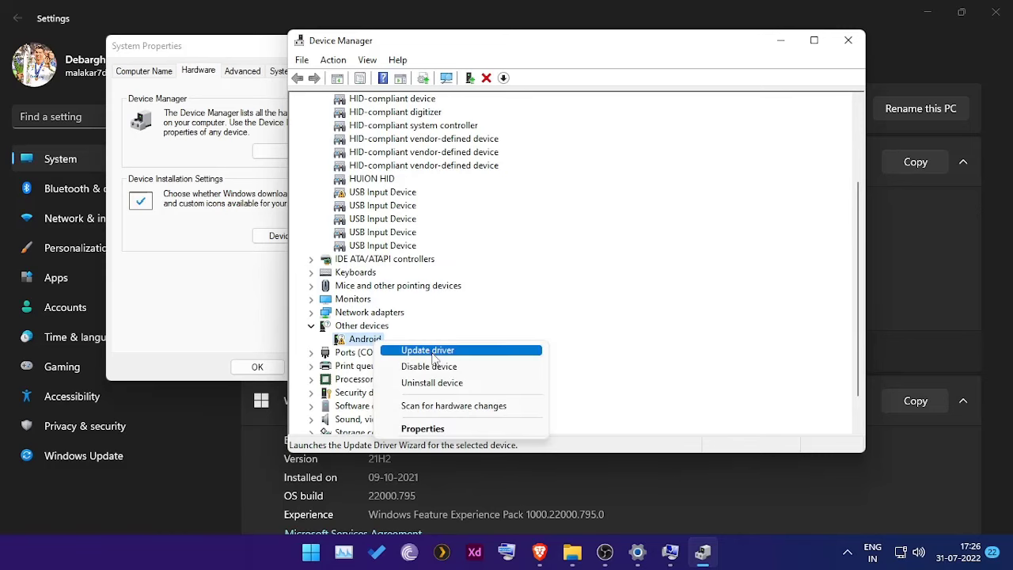
pyautogui.click(427, 349)
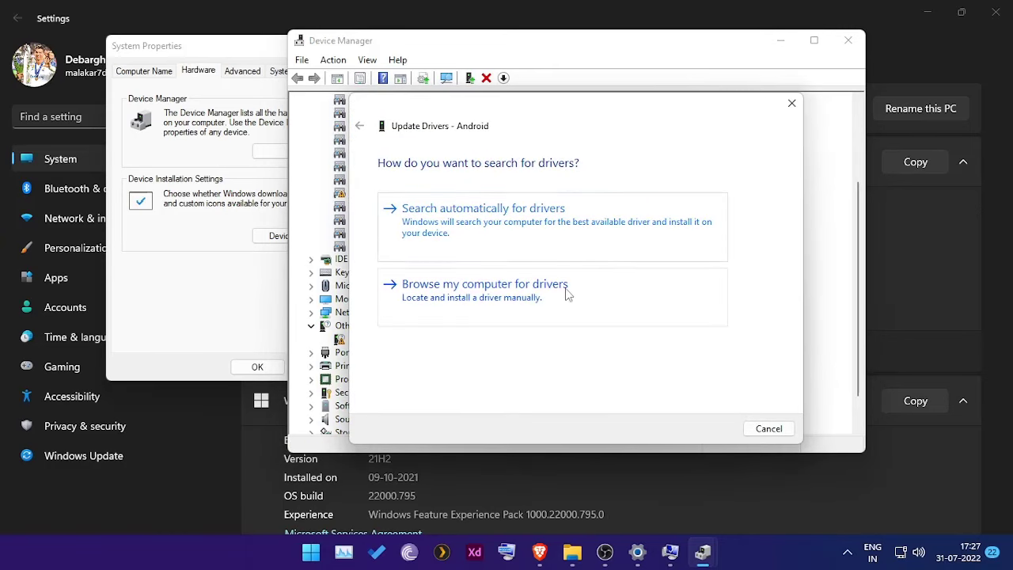
pyautogui.click(484, 283)
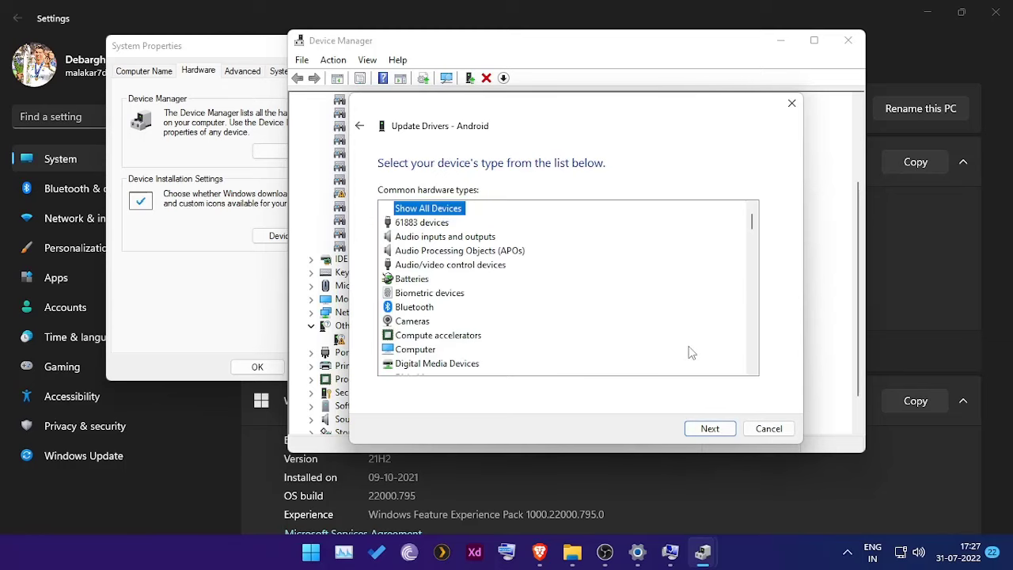
pyautogui.click(709, 427)
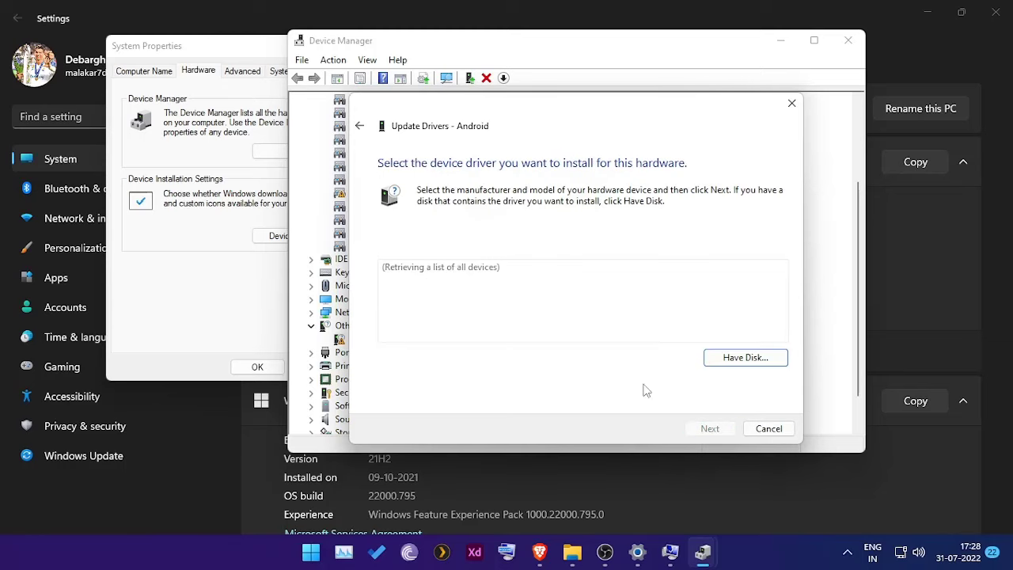
pyautogui.click(744, 357)
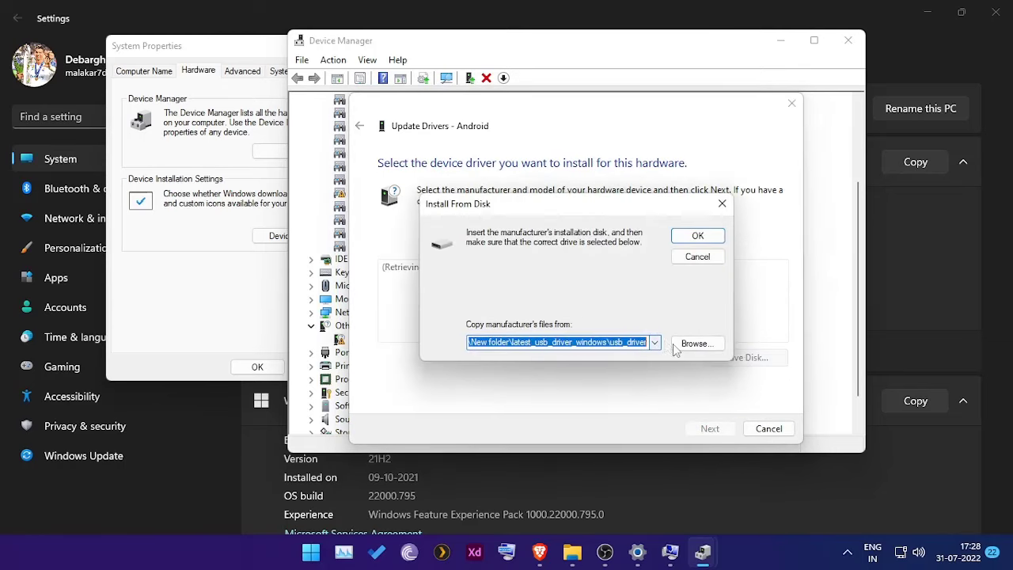
# Install Android ADB Interface from android_winusb.inf in usb_driver and dismiss the success message
pyautogui.click(696, 342)
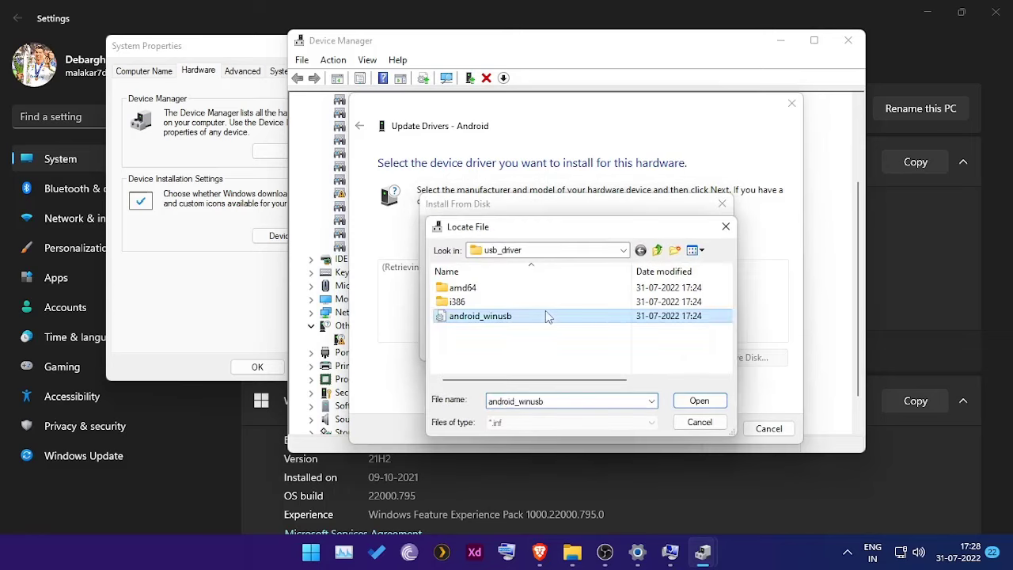
pyautogui.click(698, 399)
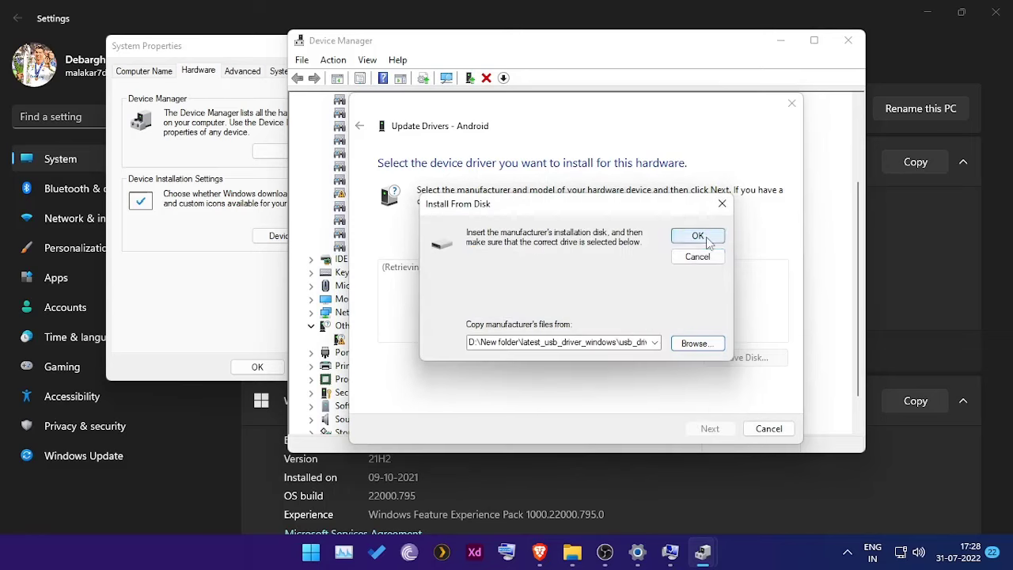
pyautogui.click(696, 234)
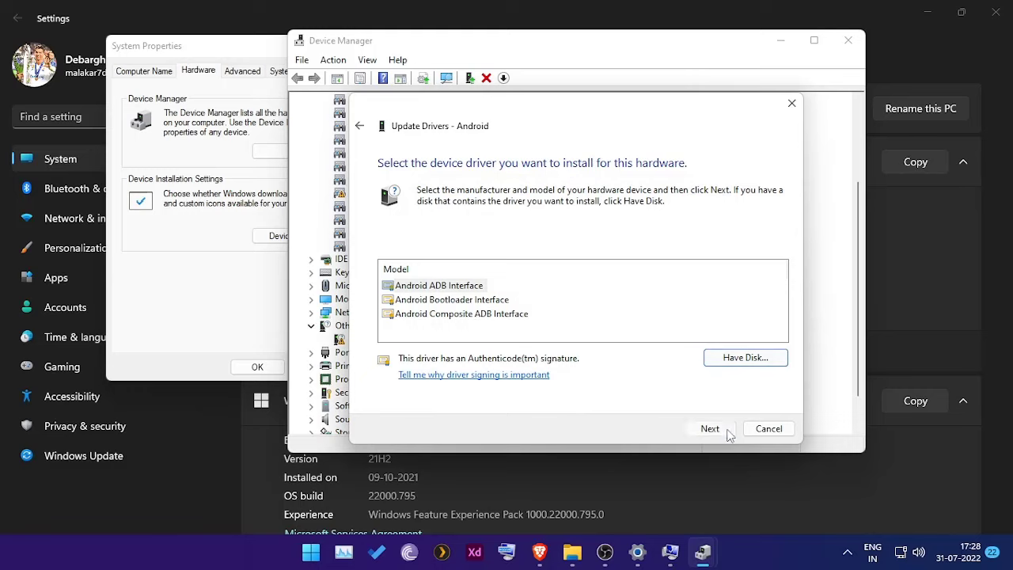
pyautogui.click(709, 428)
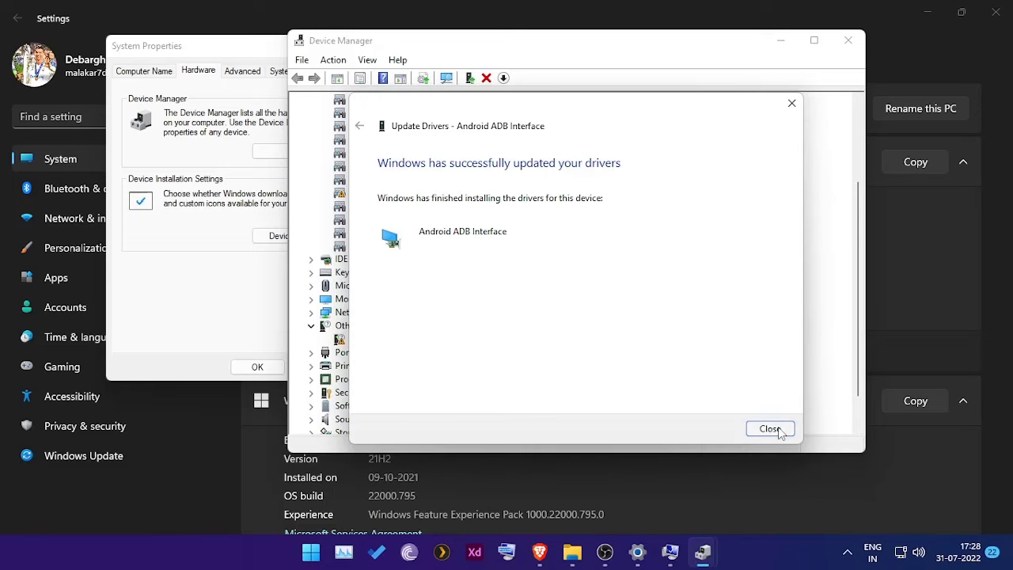
pyautogui.click(769, 427)
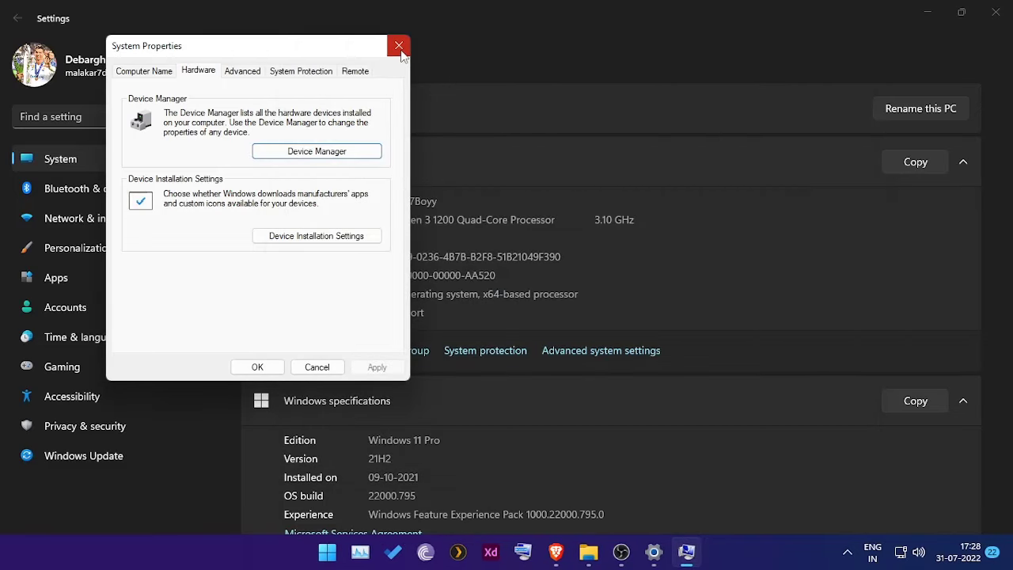
# Close System Properties and begin a fastboot command in the platform-tools Command Prompt
pyautogui.click(399, 44)
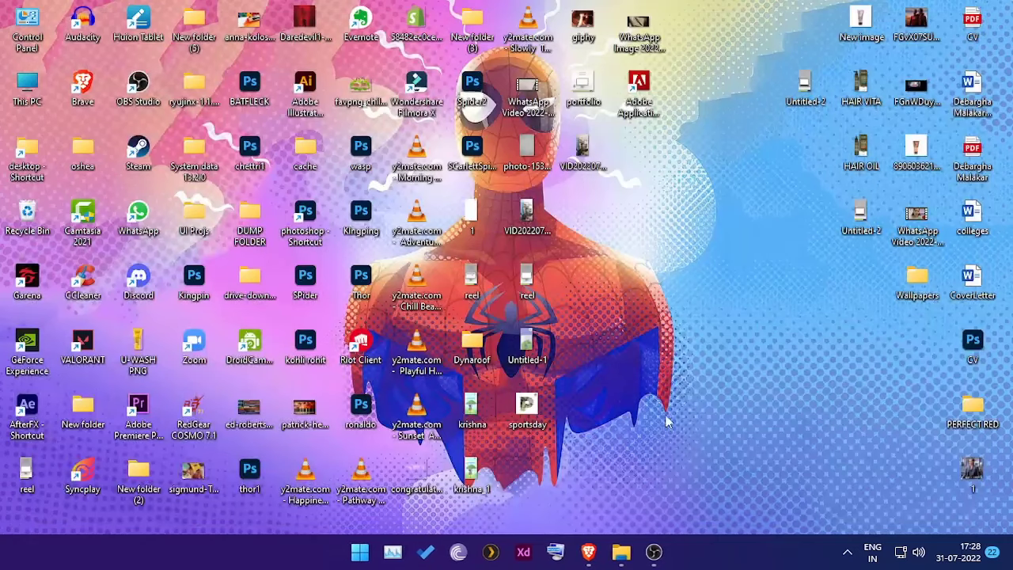
pyautogui.moveTo(25, 83)
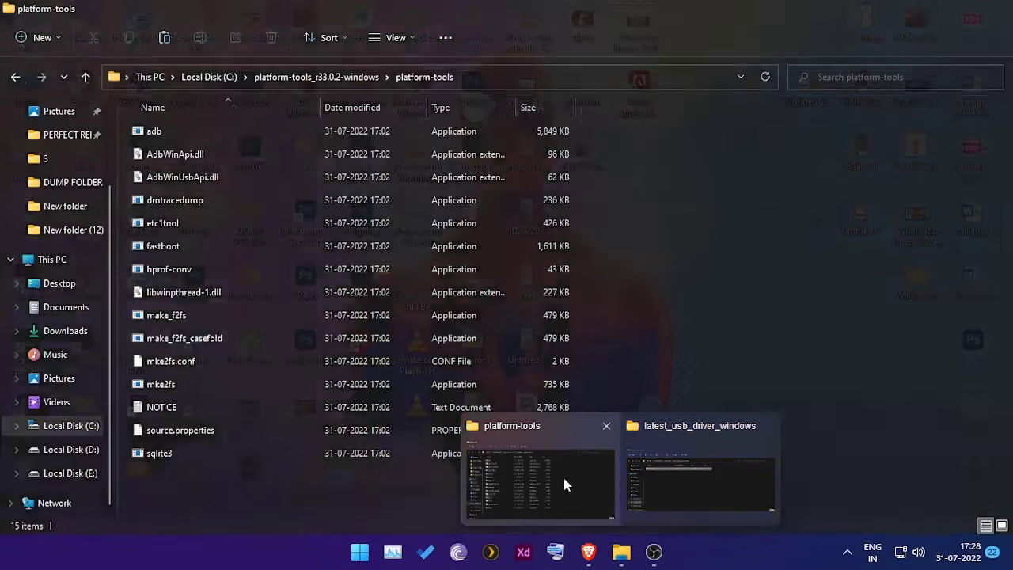
pyautogui.write('c')
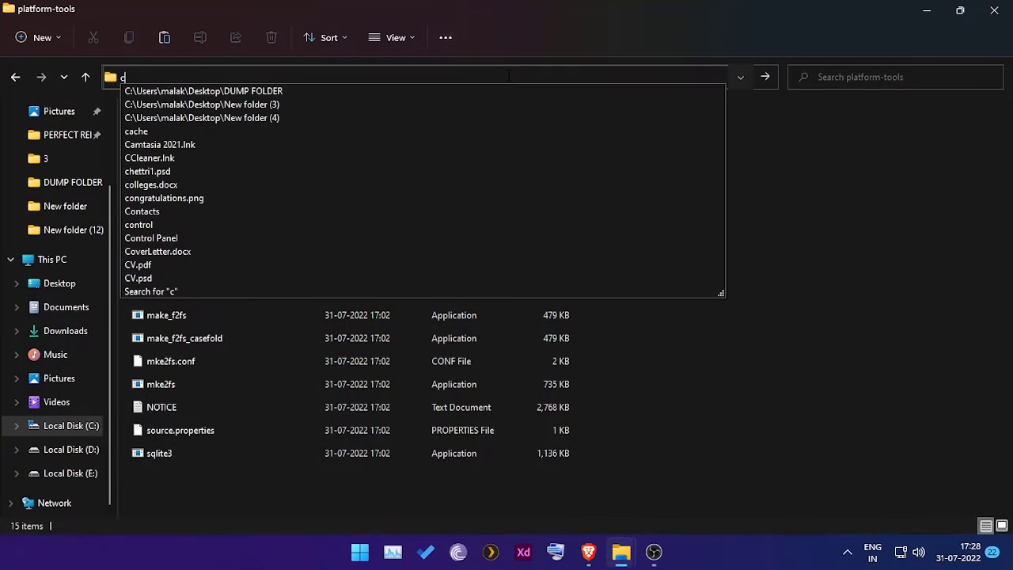
pyautogui.write('fas')
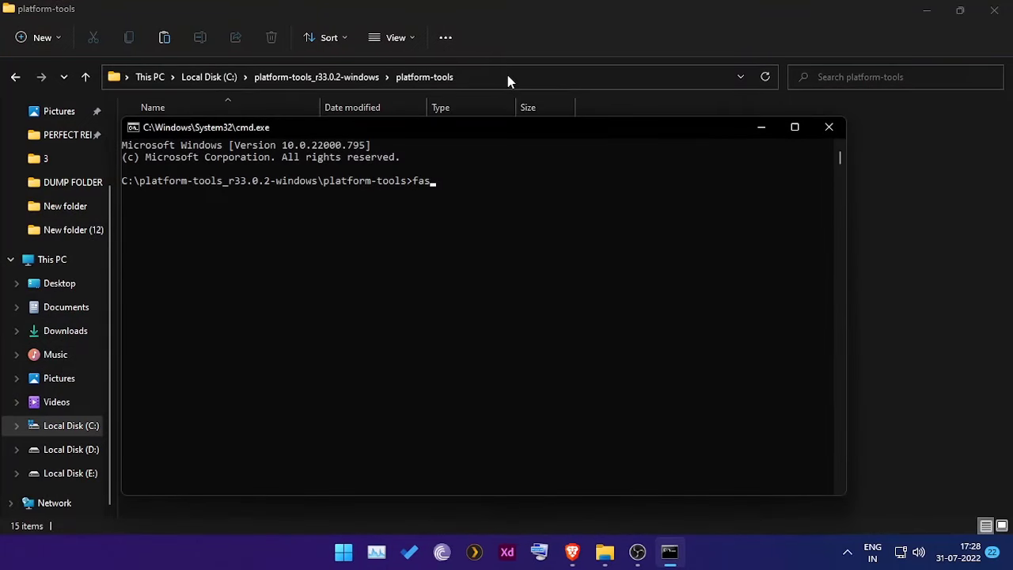